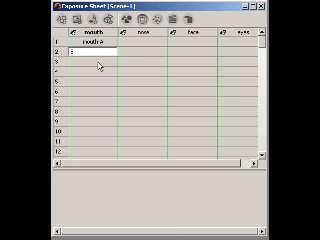
{"action": "type", "text": "month B"}
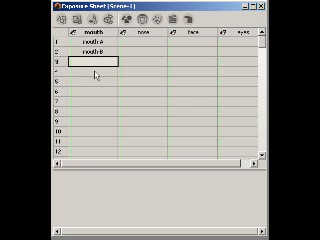